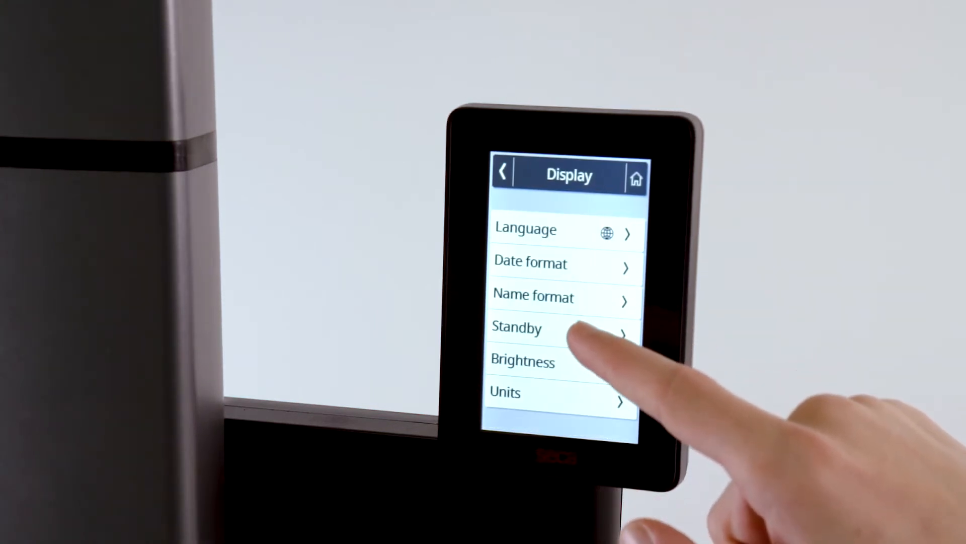
- Open the Standby option in the Display settings for adjustment
click(535, 329)
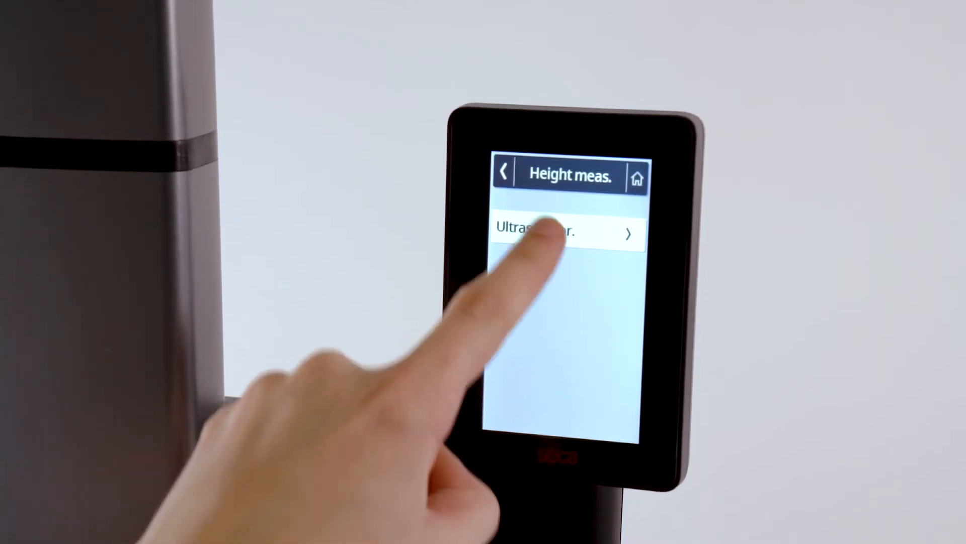
- Open the ultrasonic sensor entry under Height measurement for calibration
click(568, 234)
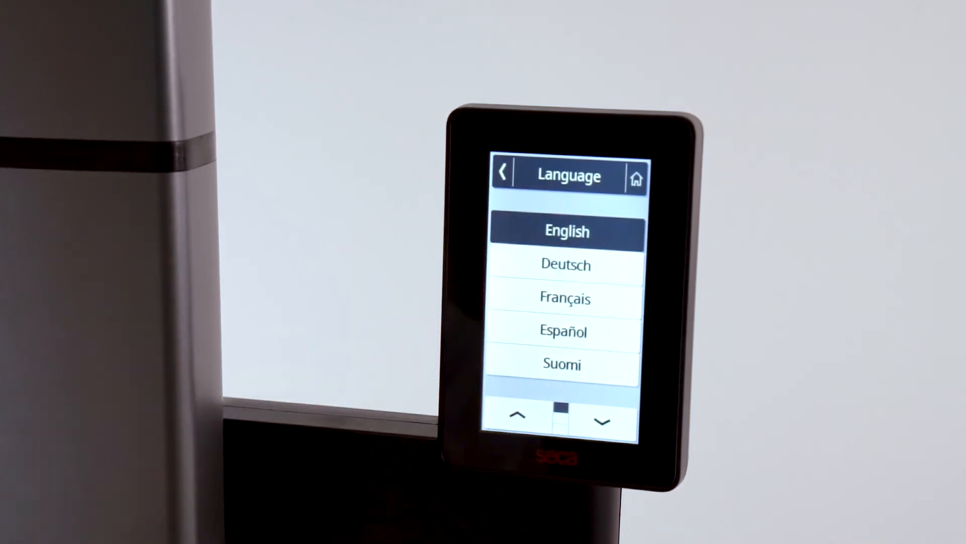
- Keep English as the display language and return to the main Settings list
click(503, 176)
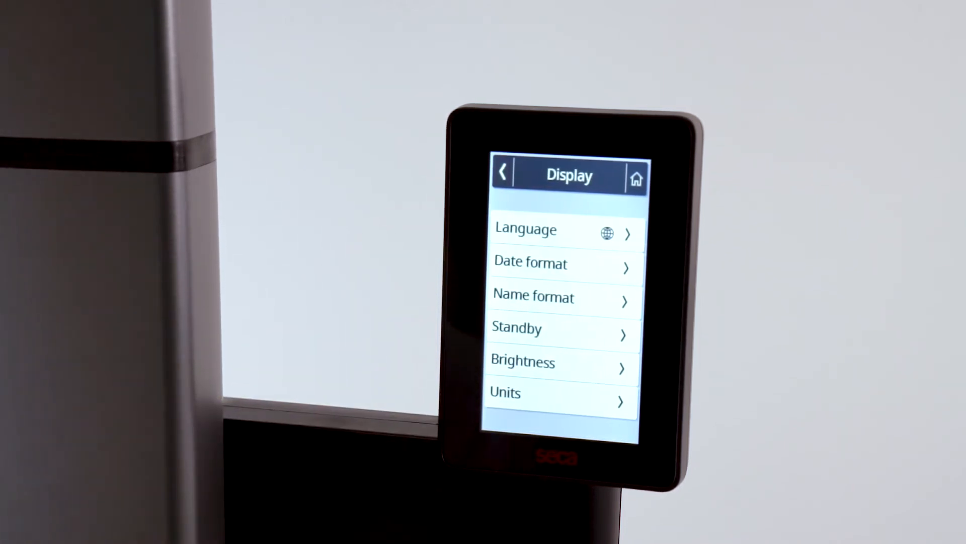
click(543, 264)
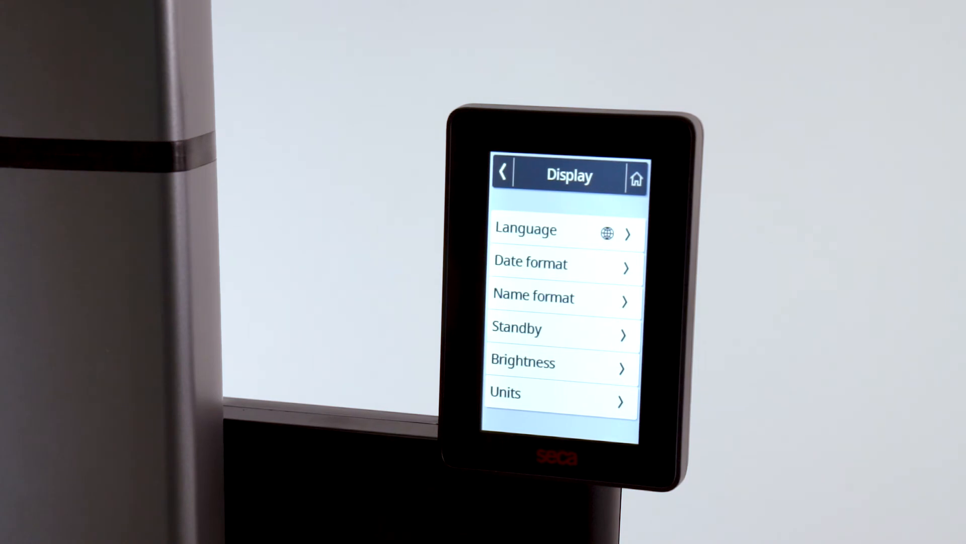
click(504, 174)
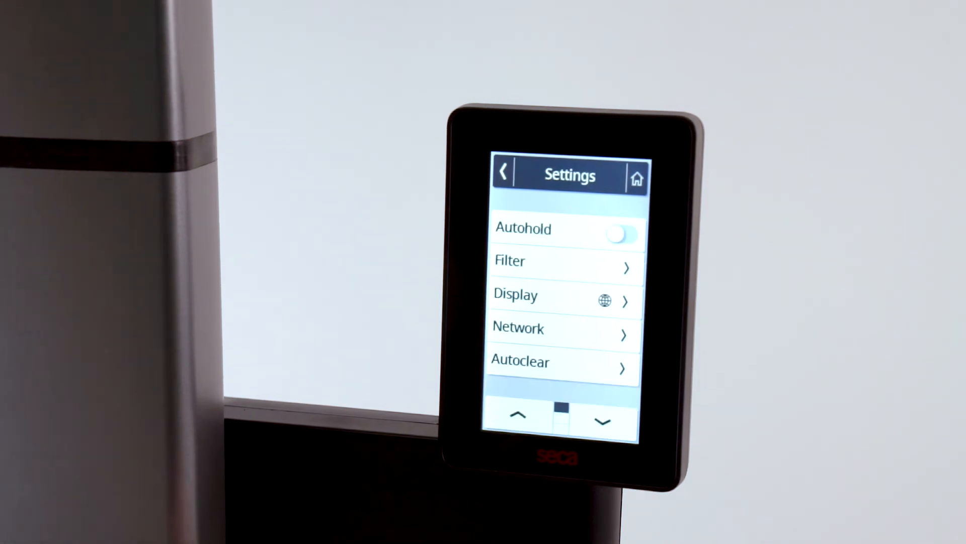
- Set voice guidance language to English(UK) and show the Meas. and Results announcement options
click(600, 419)
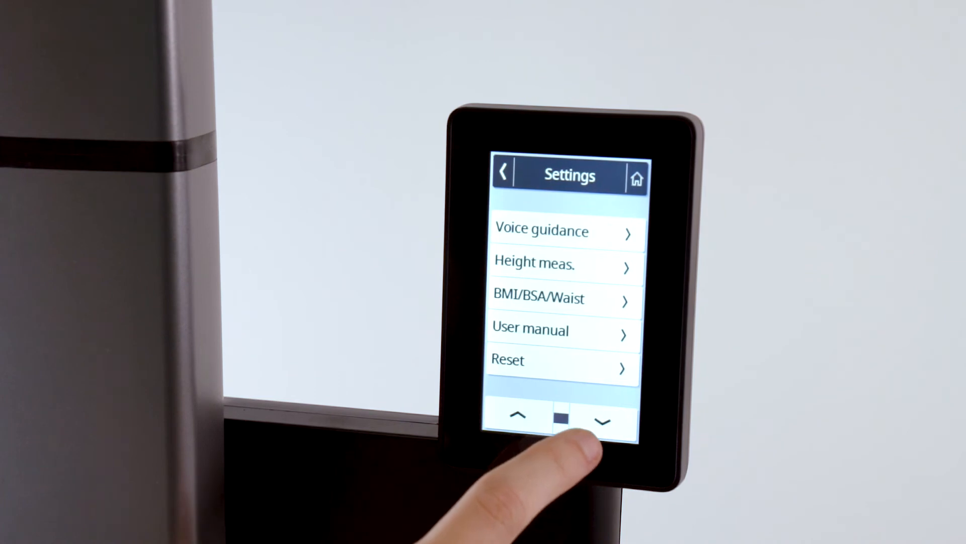
click(542, 231)
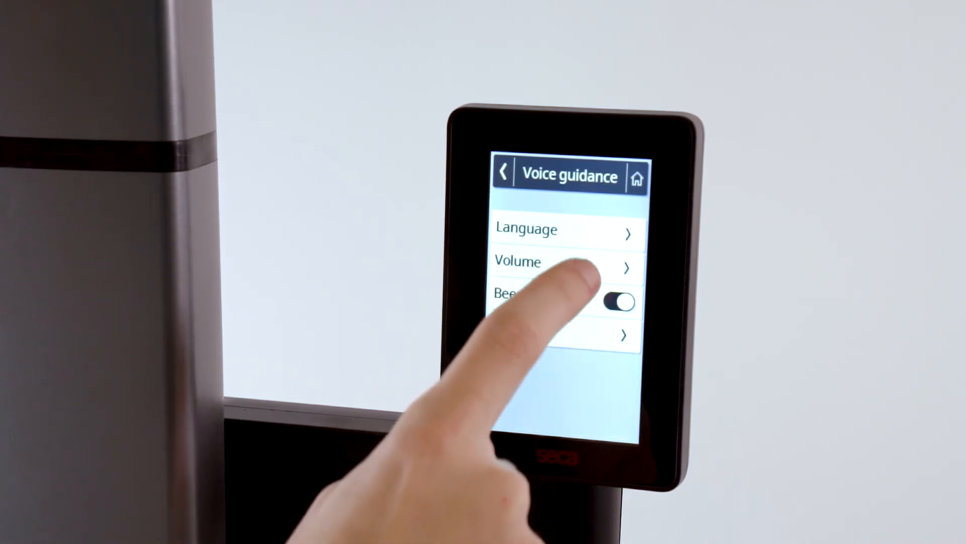
click(526, 230)
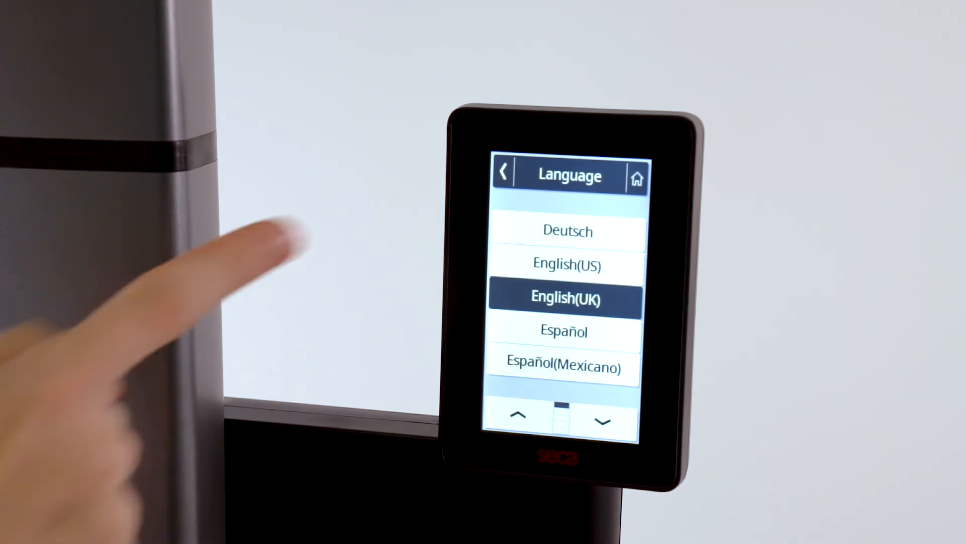
click(504, 176)
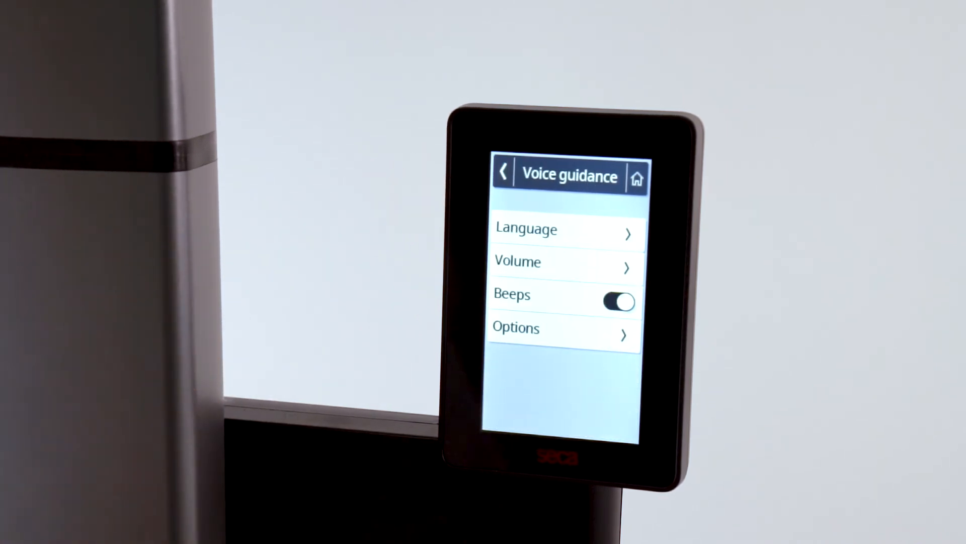
click(534, 328)
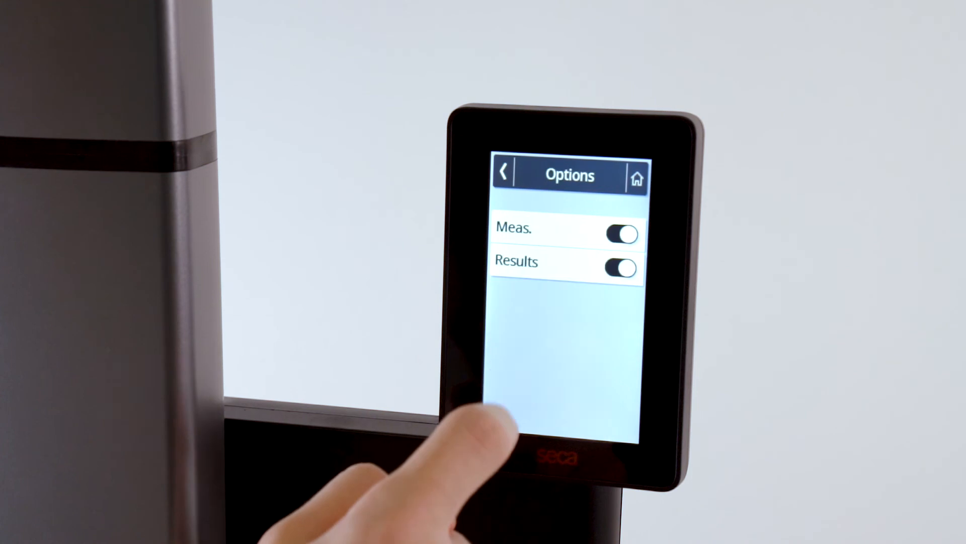